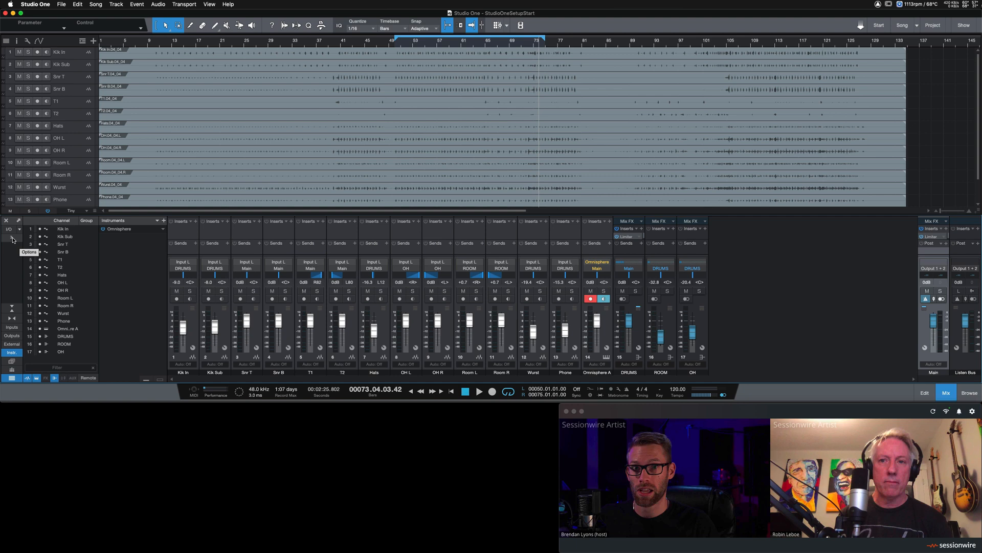
Step: Bring up the vendor-sorted plugin browser from the Listen Bus Inserts '+' in the Console
left_click(29, 251)
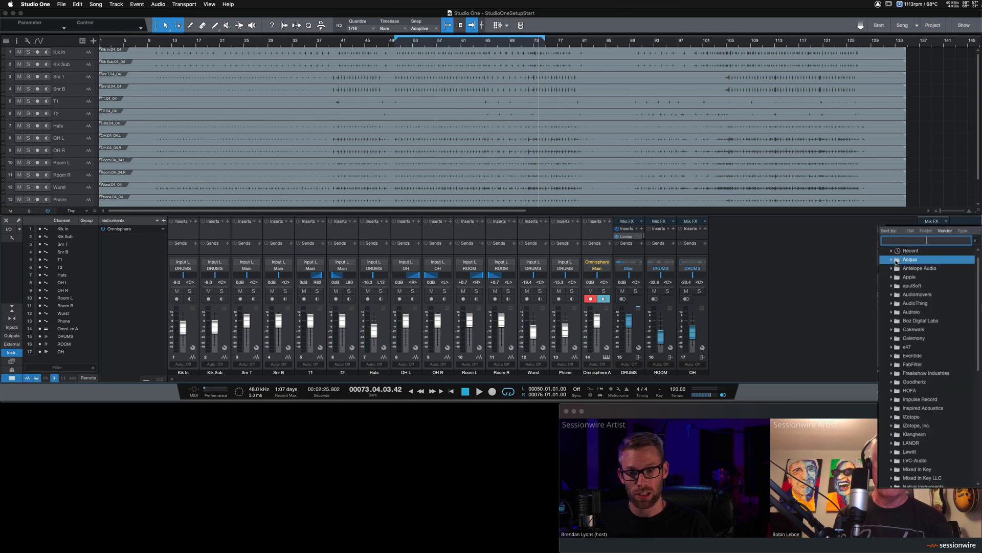
Step: Scroll to the Sessionwire vendor and choose the Sessionwire Send plugin for the Listen Bus insert
scroll("down", 3)
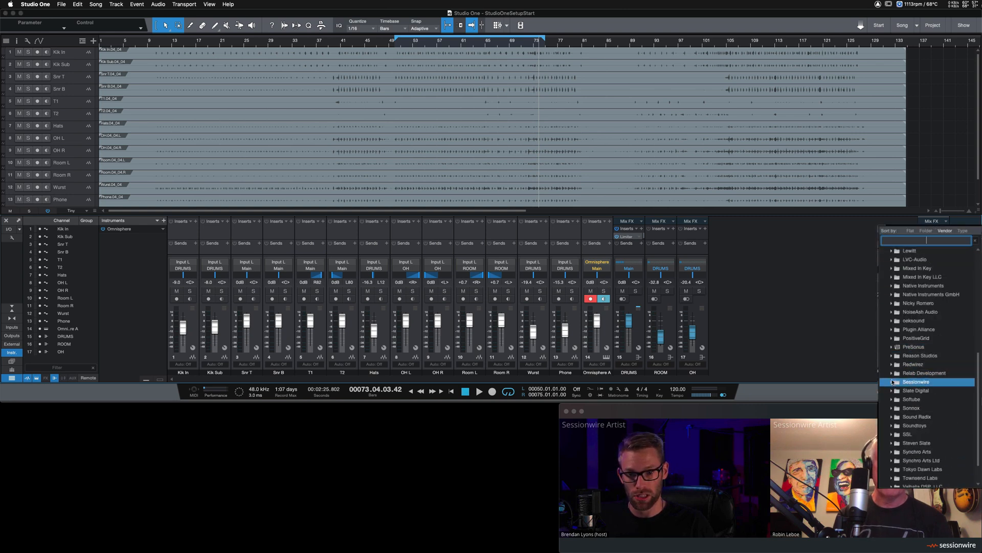
left_click(917, 381)
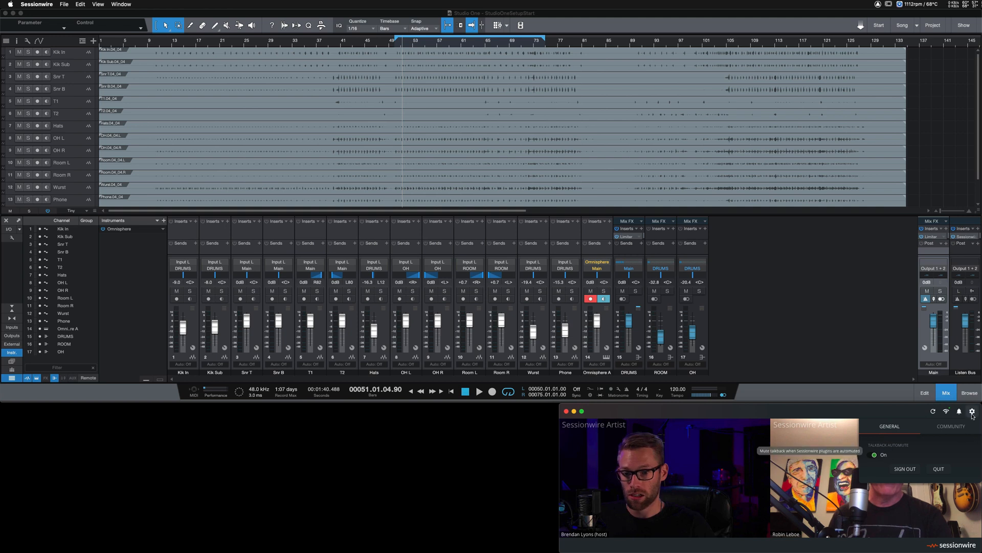
Step: Dismiss Sessionwire's General settings via the gear icon, leaving the two video feeds visible
left_click(973, 412)
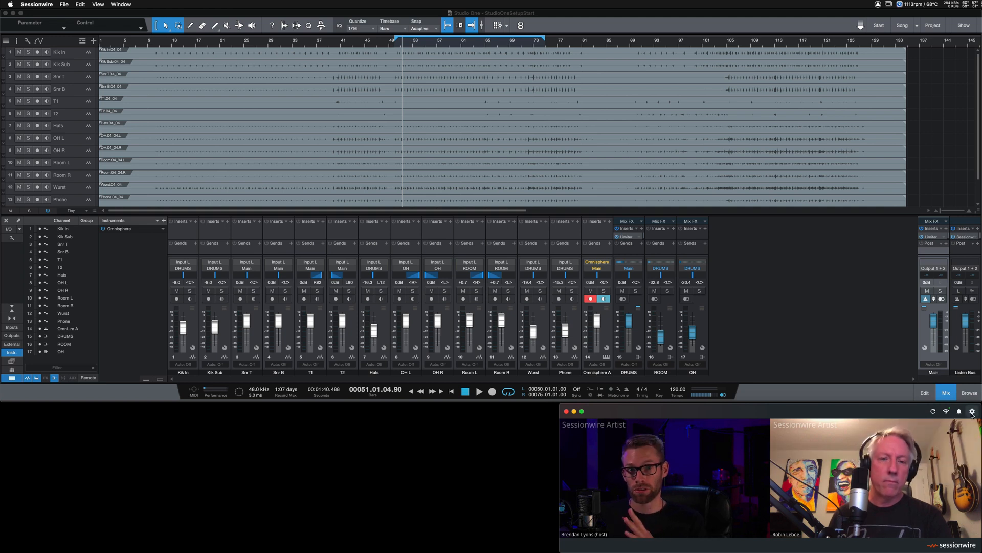